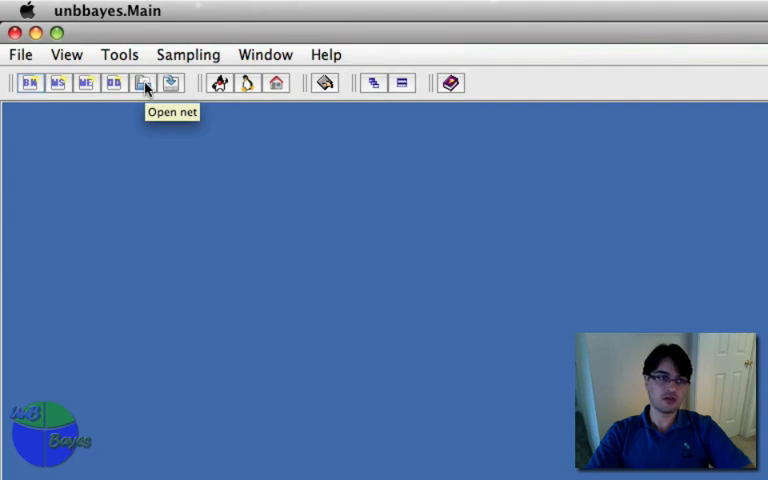
- Load the WetGrass XMLBIF example network from examples > bn > xml-bif
{"action": "left_click", "coordinate": [144, 84]}
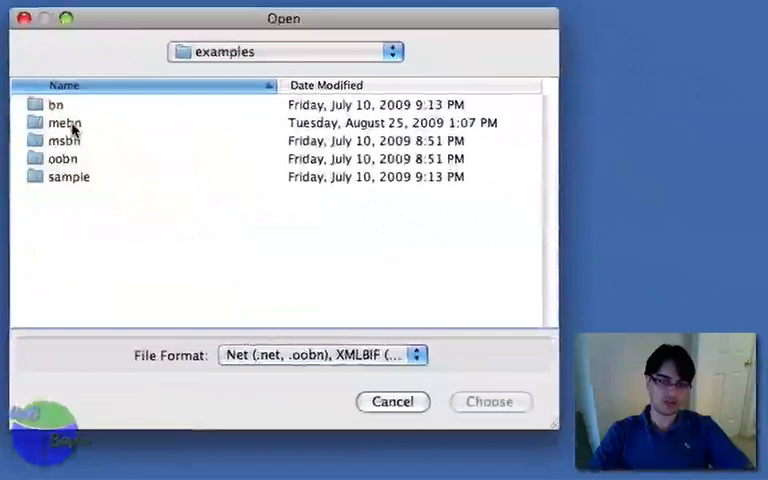
{"action": "double_click", "coordinate": [56, 104]}
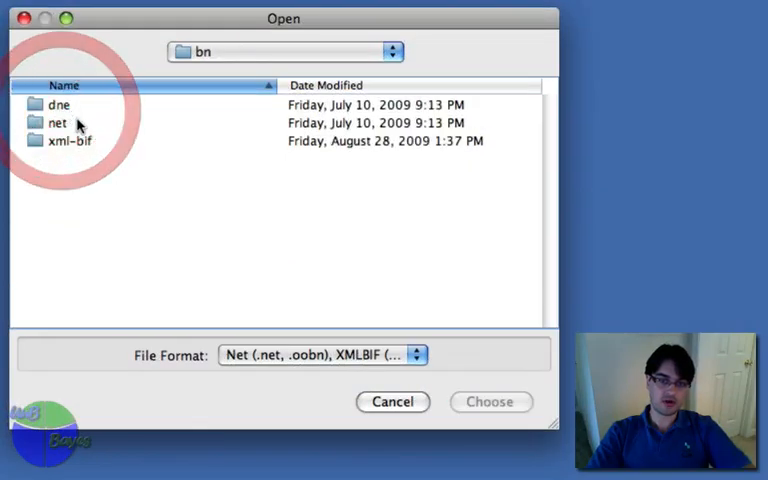
{"action": "double_click", "coordinate": [66, 140]}
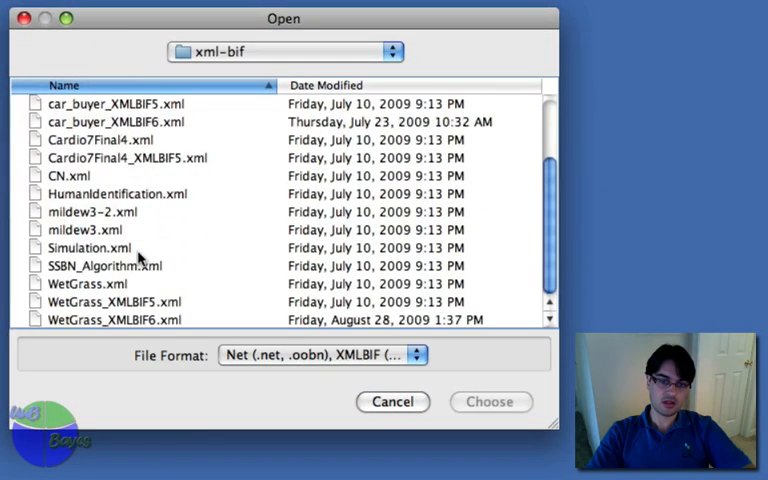
{"action": "left_click", "coordinate": [392, 400]}
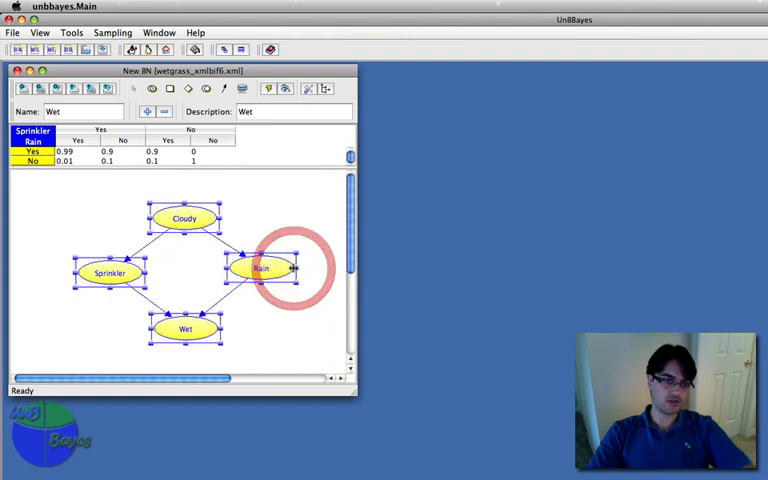
- Create a new empty Bayesian network beside the WetGrass example
{"action": "left_click", "coordinate": [88, 224]}
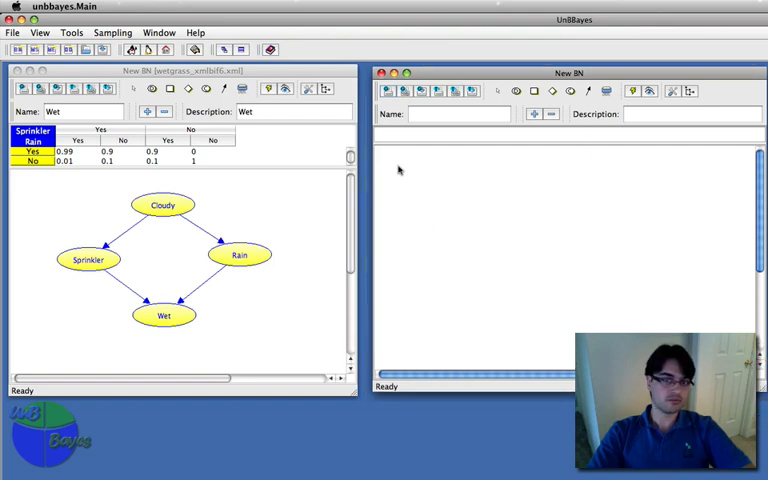
- Review the example's Cloudy table and place a probabilistic node in the new network
{"action": "left_click", "coordinate": [162, 204]}
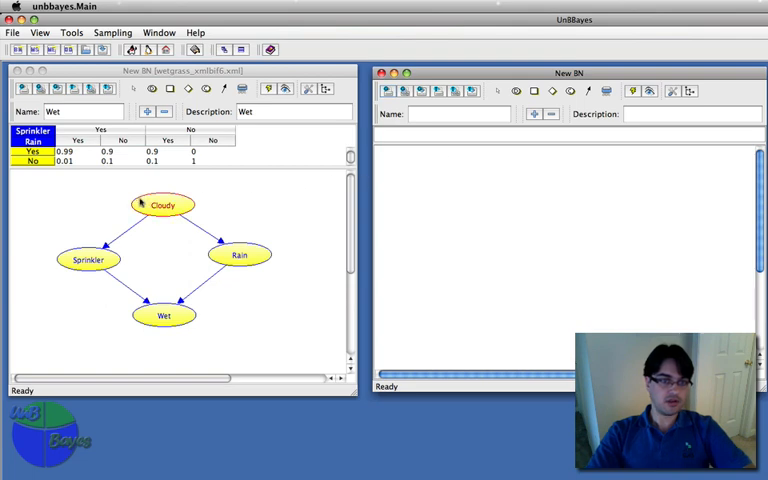
{"action": "left_click", "coordinate": [162, 204]}
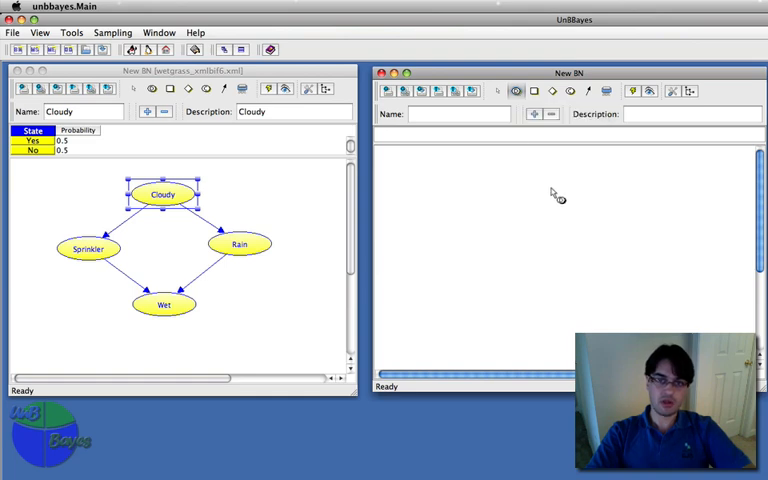
{"action": "left_click", "coordinate": [548, 196]}
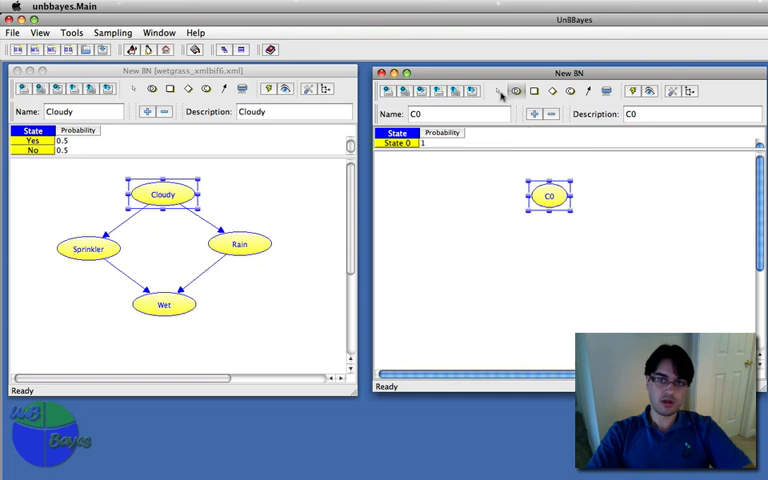
{"action": "left_click", "coordinate": [460, 114]}
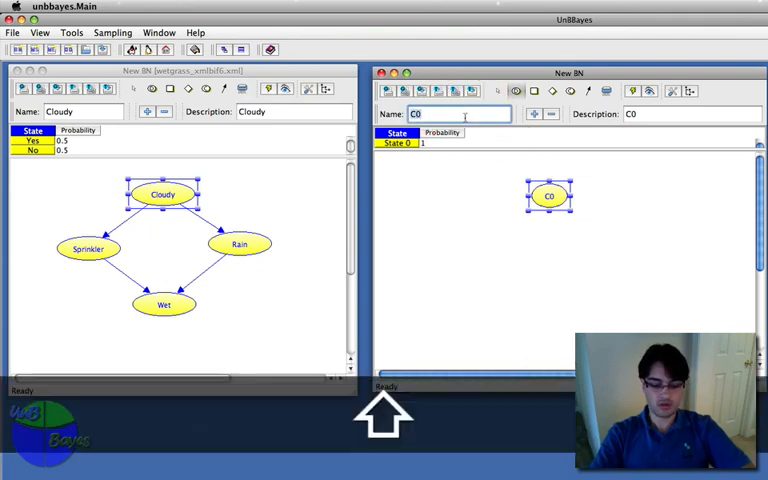
- Name the node Cloudy with description "If the weather is cloudy"
{"action": "type", "text": "Cloudy"}
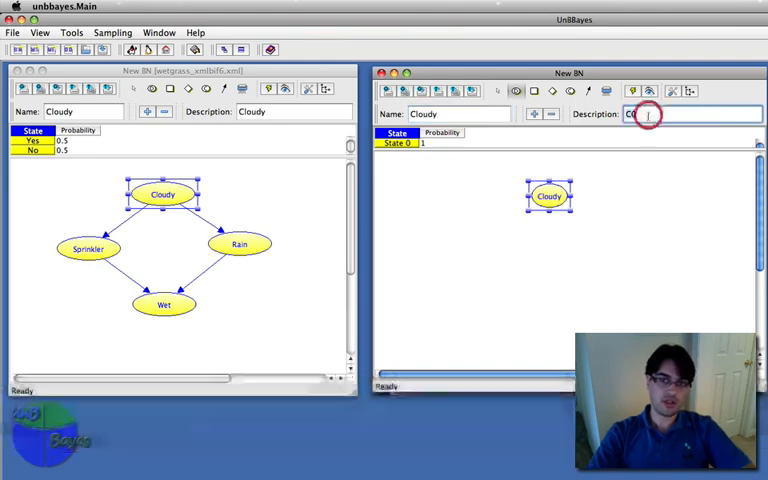
{"action": "type", "text": "If"}
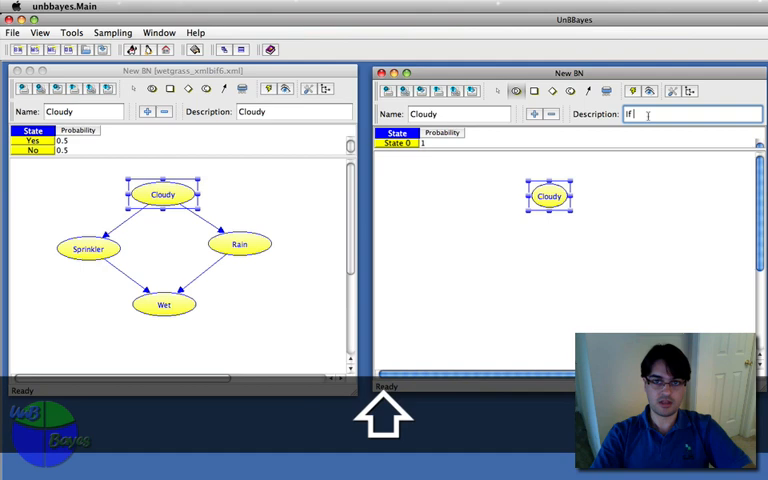
{"action": "type", "text": "the"}
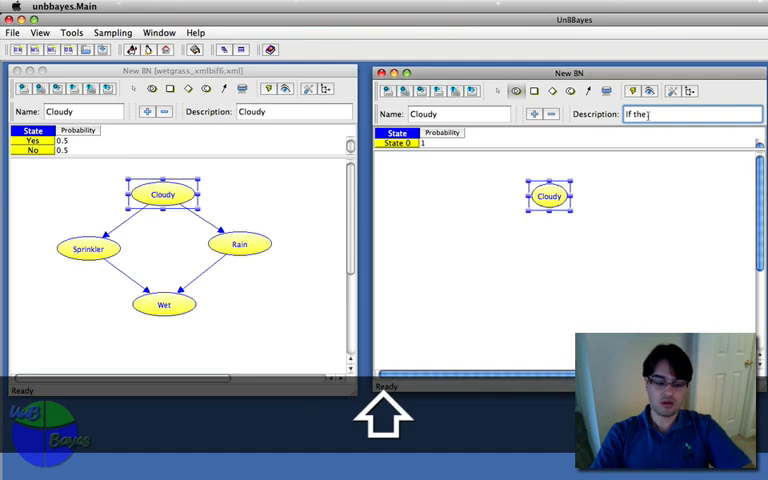
{"action": "type", "text": "weather is cloudy"}
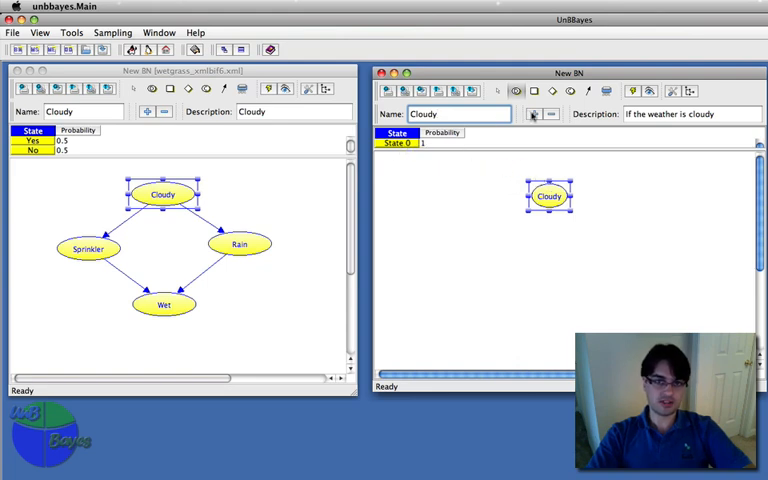
{"action": "mouse_move", "coordinate": [532, 114]}
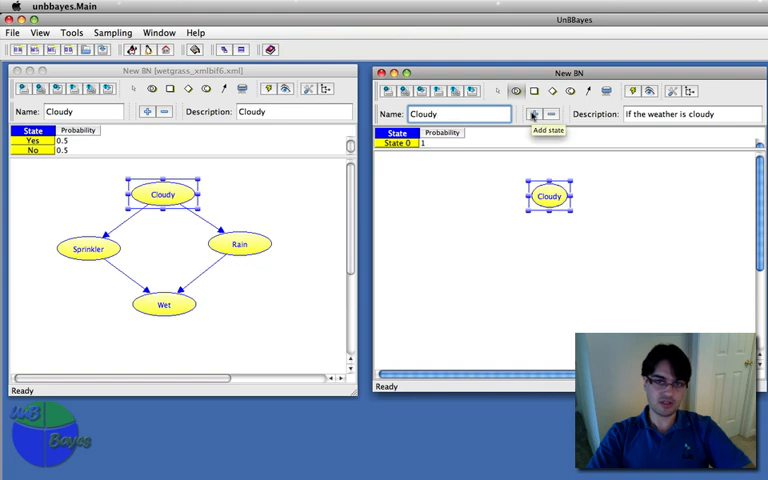
- Give the Cloudy node two states, Yes and No, with their probabilities
{"action": "left_click", "coordinate": [532, 114]}
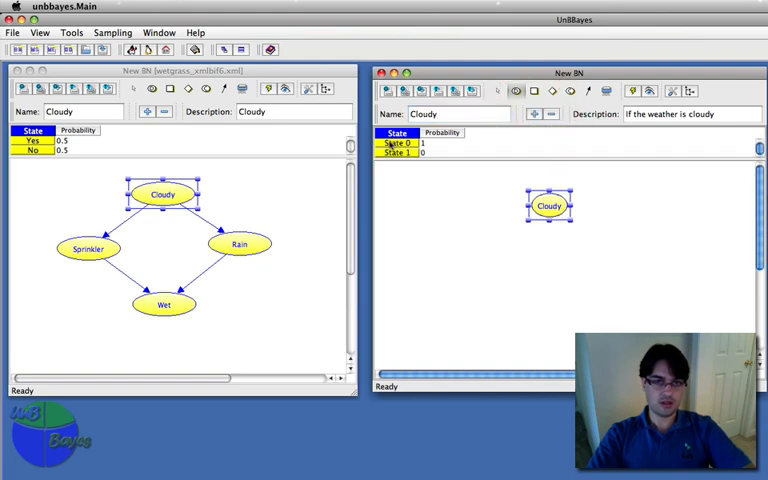
{"action": "left_click", "coordinate": [400, 144]}
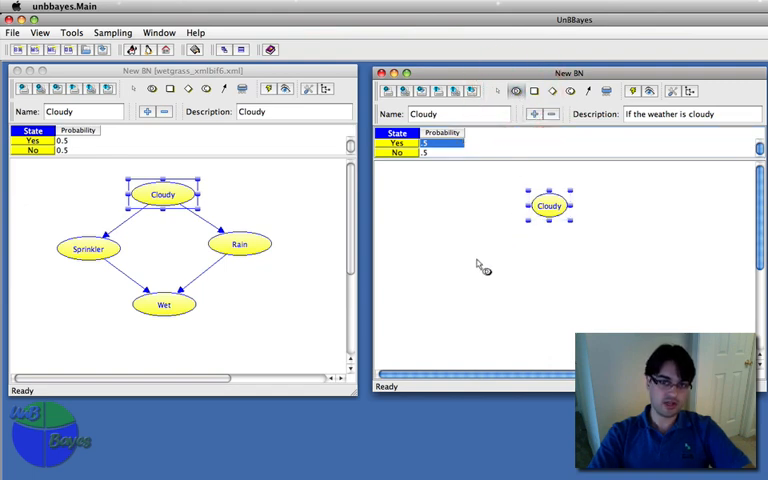
- Add nodes C1, C2, C3 and draw arcs Cloudy→C1, Cloudy→C2, C1→C3, C2→C3
{"action": "left_click", "coordinate": [604, 250]}
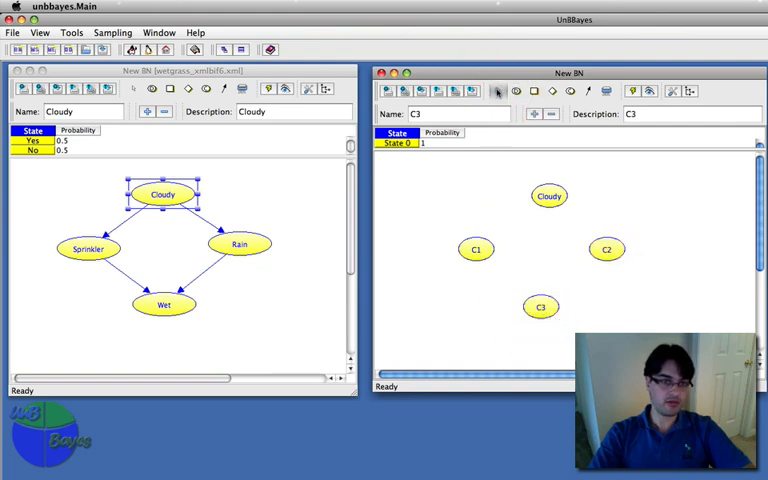
{"action": "left_click", "coordinate": [548, 196]}
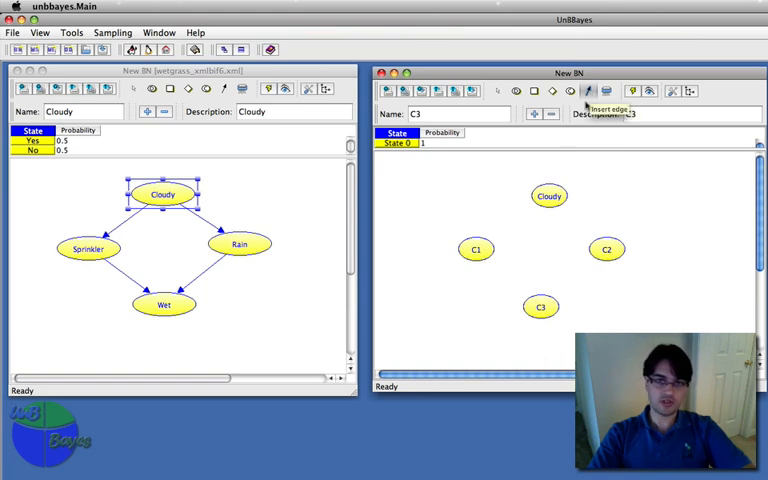
{"action": "left_click", "coordinate": [548, 196]}
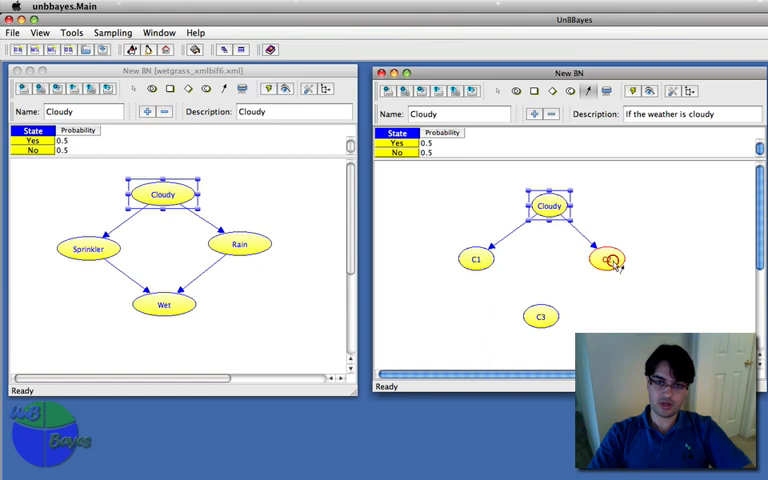
{"action": "left_click", "coordinate": [608, 250]}
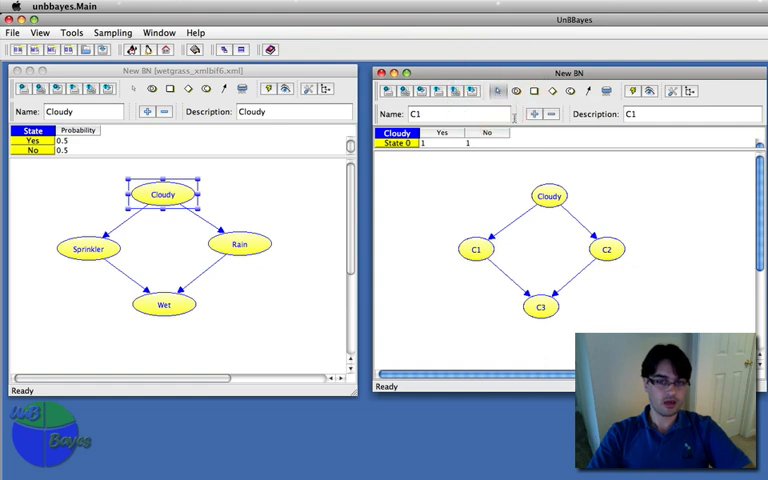
- Rename C1 to Sprinkler, described "If the sprinkler was on", matching the example
{"action": "left_click", "coordinate": [88, 248]}
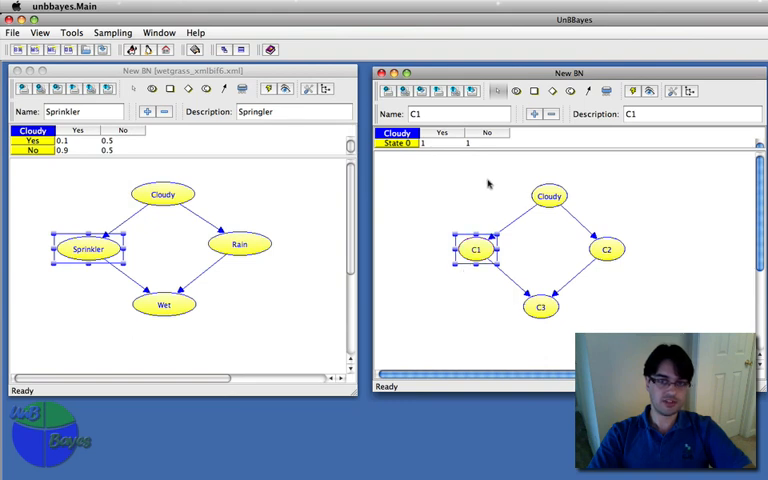
{"action": "type", "text": "Sprinkler"}
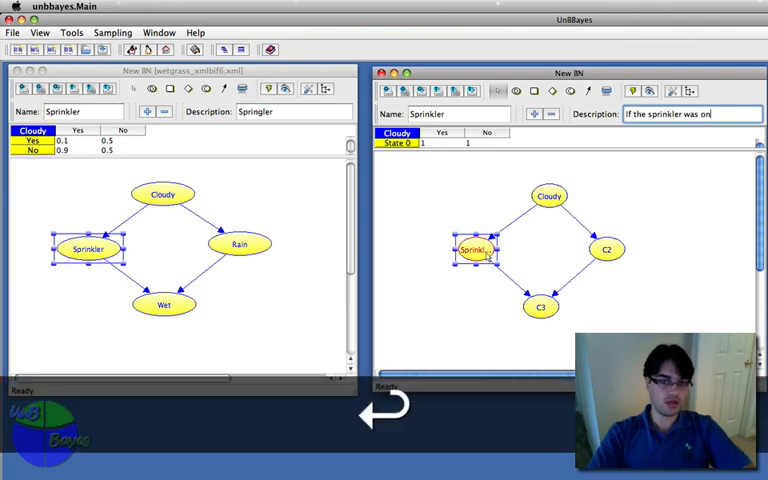
{"action": "right_click", "coordinate": [476, 250]}
{"action": "type", "text": "Rain"}
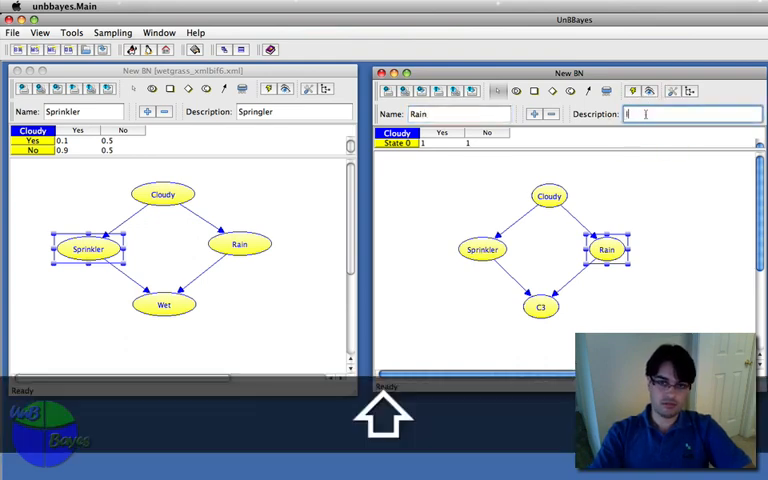
- Describe Rain as "If it rained" and rename C3 to Wet, "If the grass is wet"
{"action": "type", "text": "If it r"}
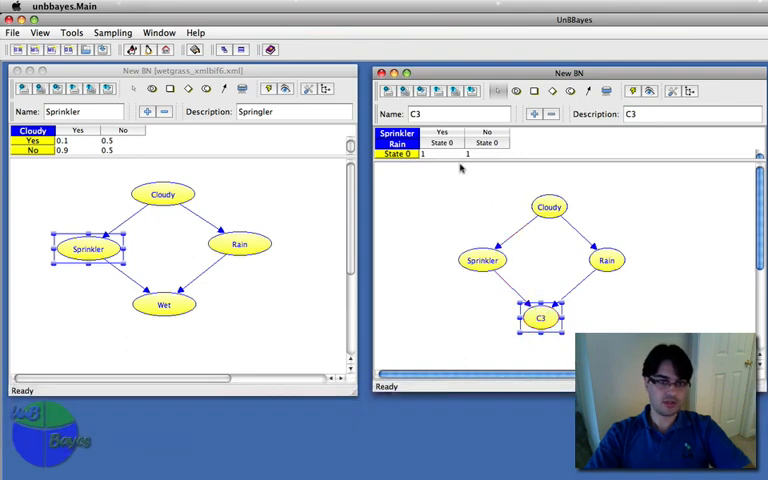
{"action": "type", "text": "Wet"}
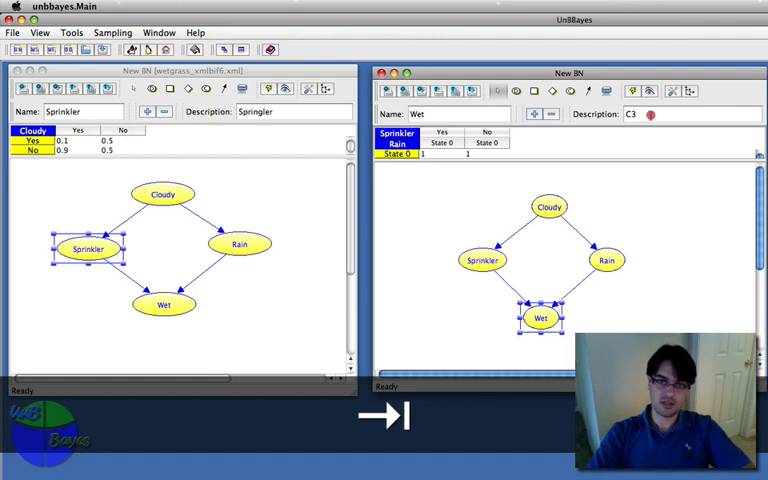
{"action": "type", "text": "If the gra"}
{"action": "type", "text": ".8"}
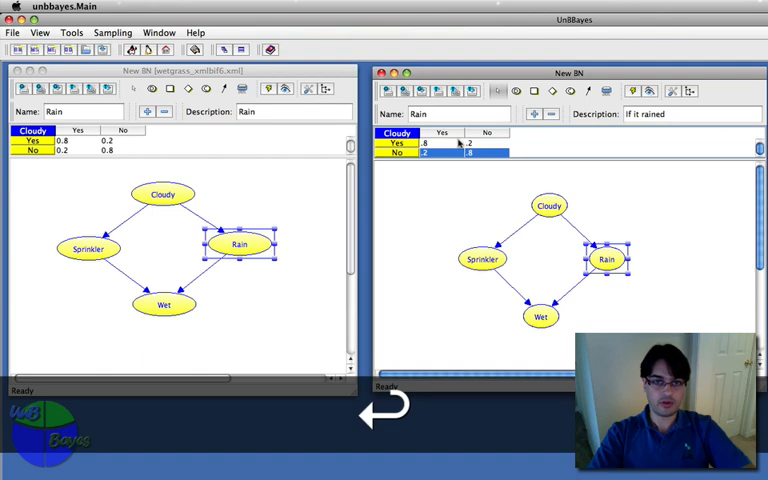
{"action": "left_click", "coordinate": [540, 316]}
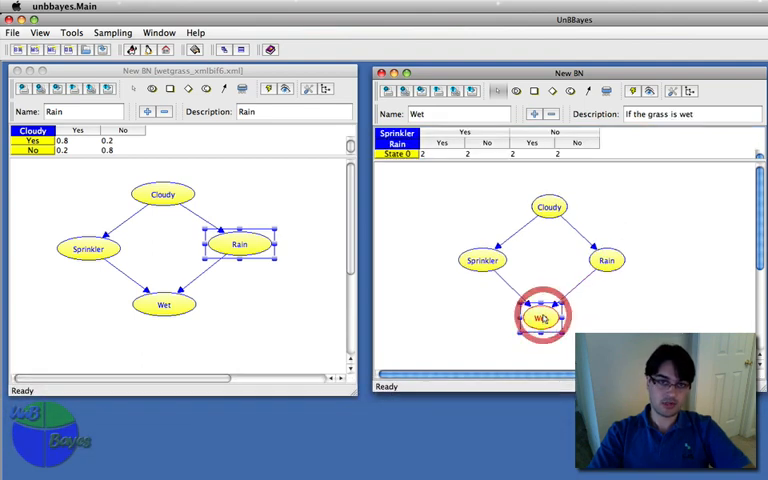
- Add a second state to the Wet node, matching the example's Wet table
{"action": "left_click", "coordinate": [164, 304]}
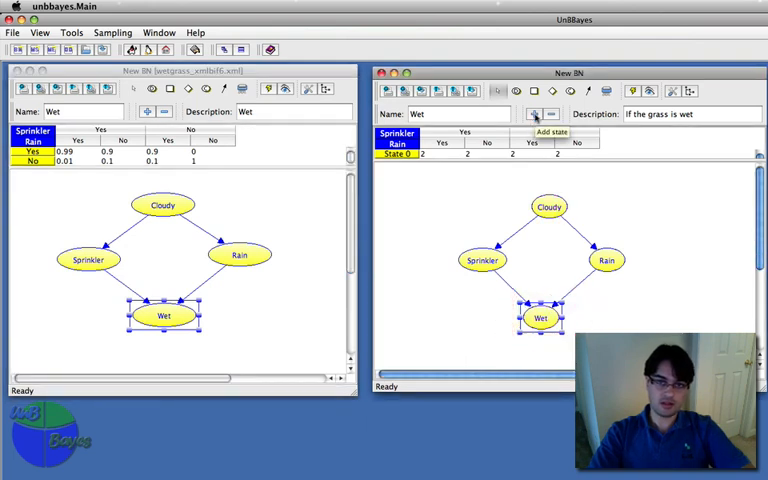
{"action": "left_click", "coordinate": [536, 114]}
{"action": "type", "text": "Yes"}
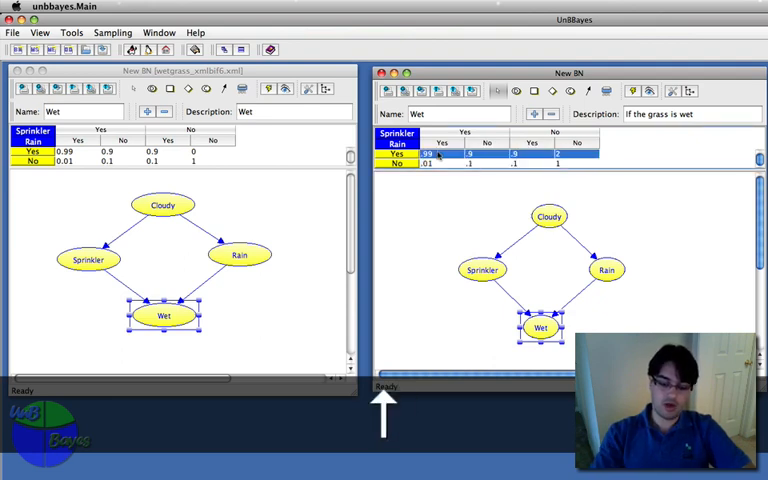
- Enter Wet's CPT (Yes .99, .9, .9, 0; No .01, .1, .1, 1) and deselect the node
{"action": "type", "text": "0"}
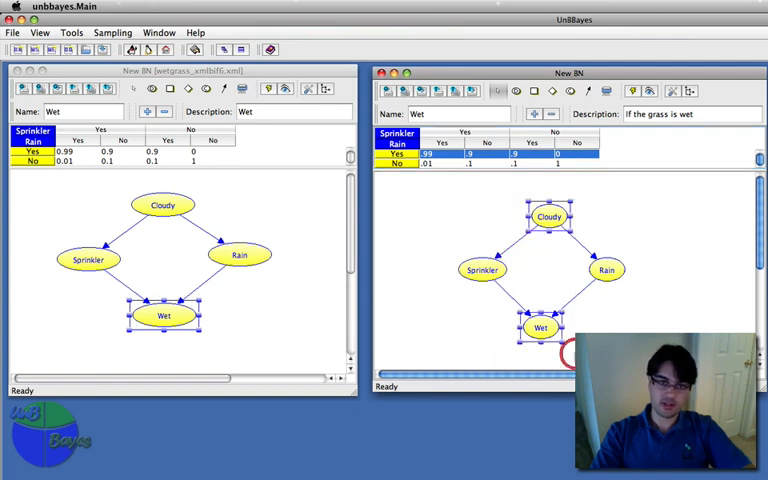
{"action": "right_click", "coordinate": [540, 328]}
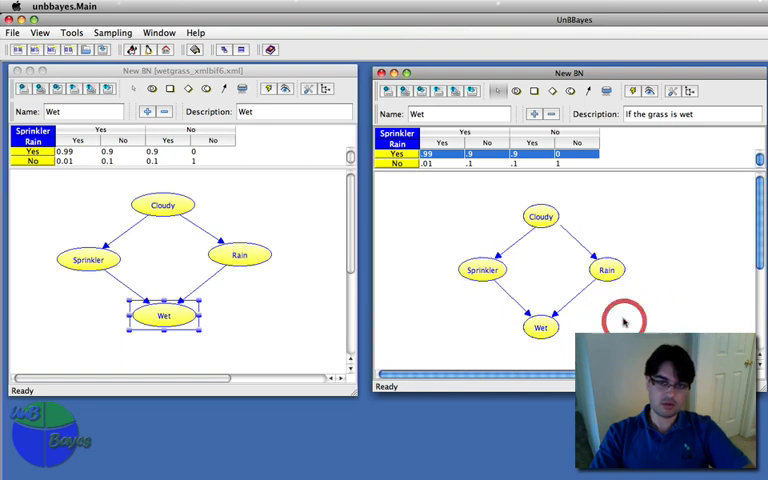
{"action": "left_click", "coordinate": [540, 216]}
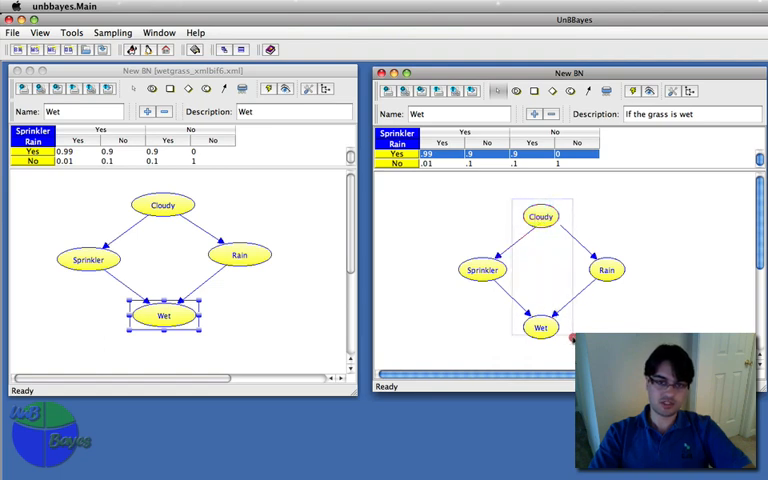
{"action": "left_click", "coordinate": [548, 196]}
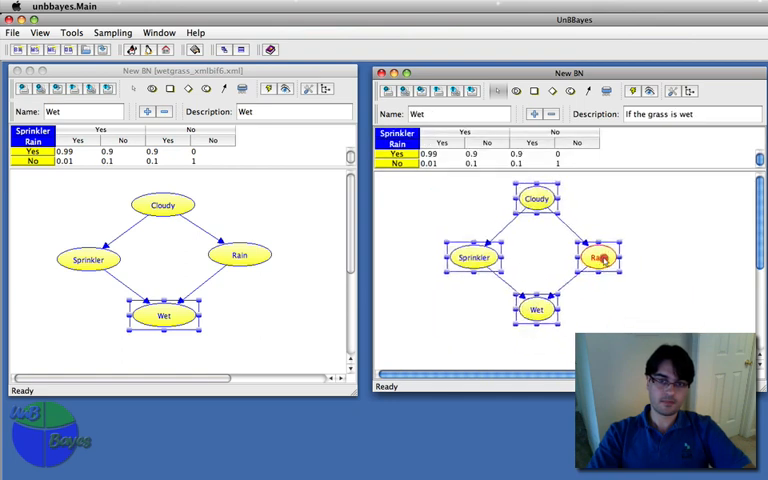
{"action": "left_click", "coordinate": [650, 320]}
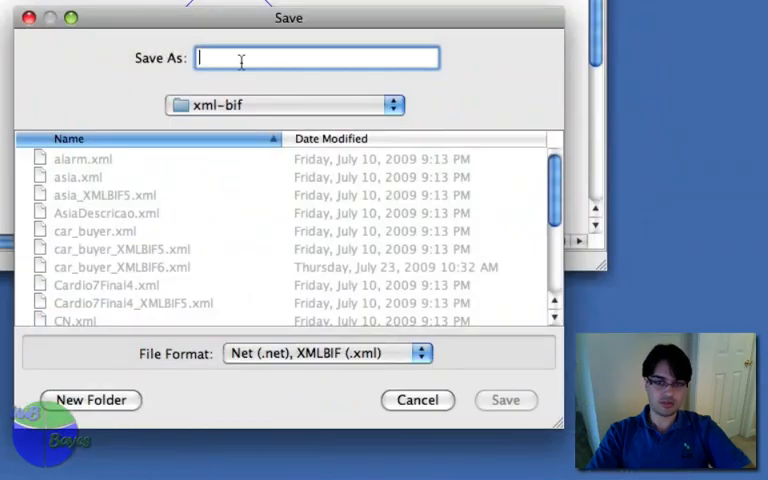
- Save the network as NewBN.xml in XMLBIF format and dismiss the confirmation
{"action": "type", "text": "New"}
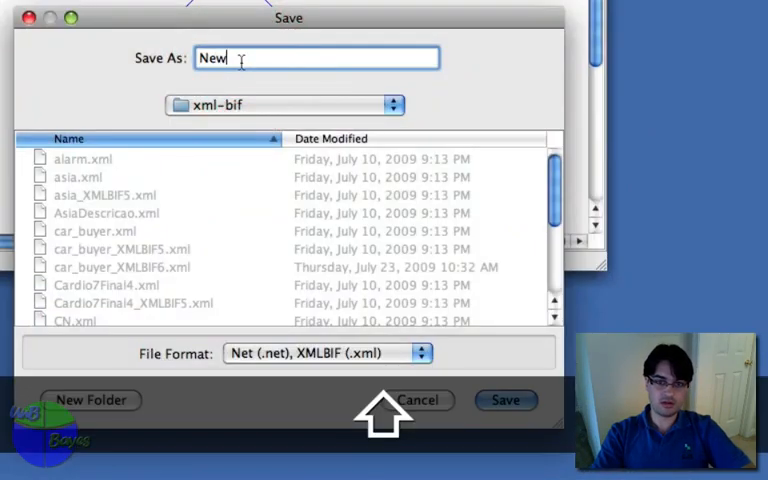
{"action": "type", "text": "BN"}
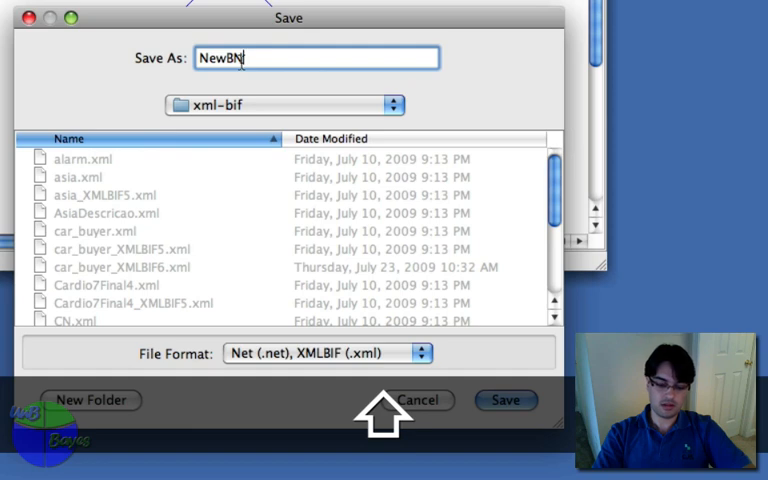
{"action": "type", "text": "."}
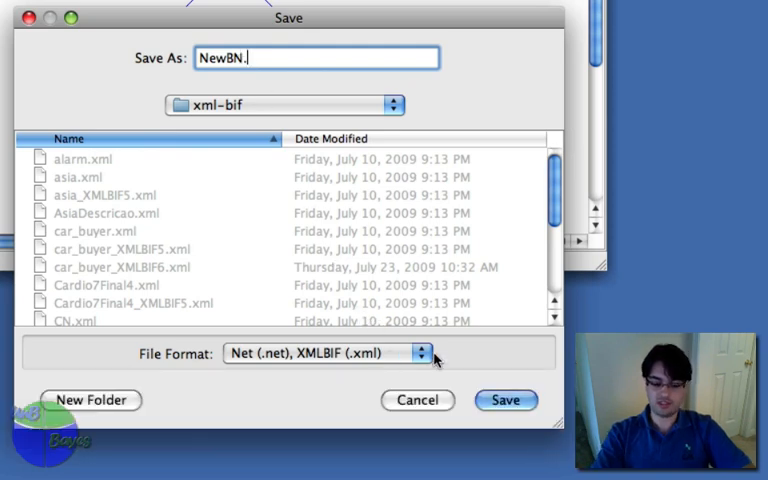
{"action": "type", "text": "xml"}
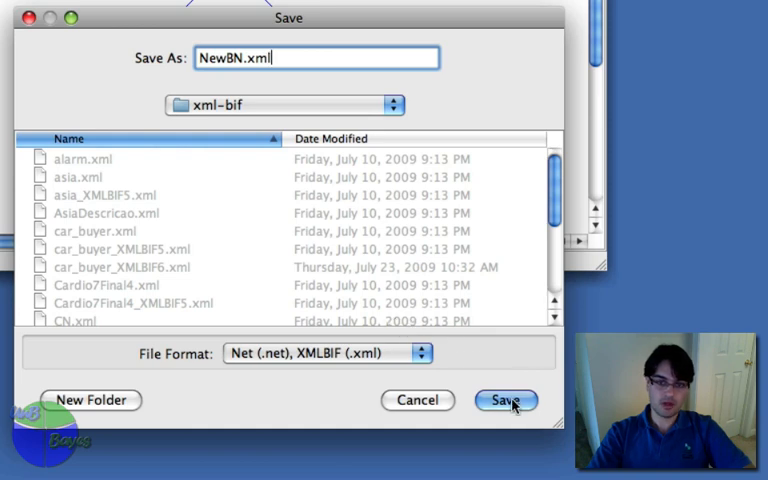
{"action": "left_click", "coordinate": [504, 400]}
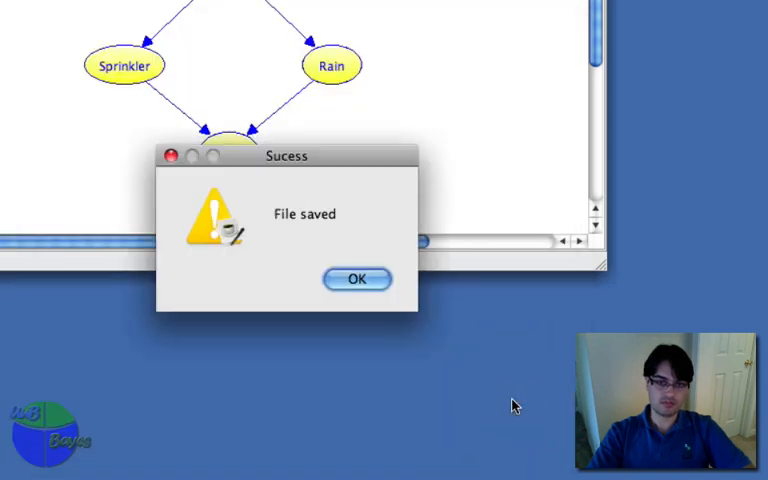
{"action": "left_click", "coordinate": [356, 278]}
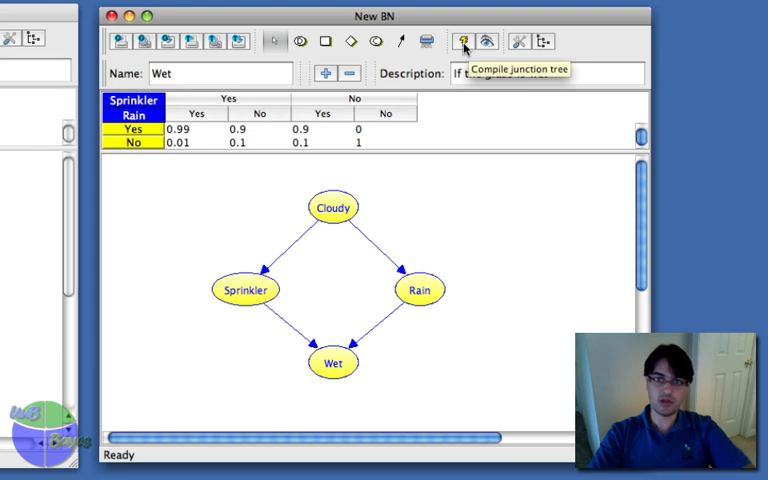
- Compile the junction tree and inspect the Sprinkler and Rain marginals (30/70, 50/50)
{"action": "left_click", "coordinate": [464, 40]}
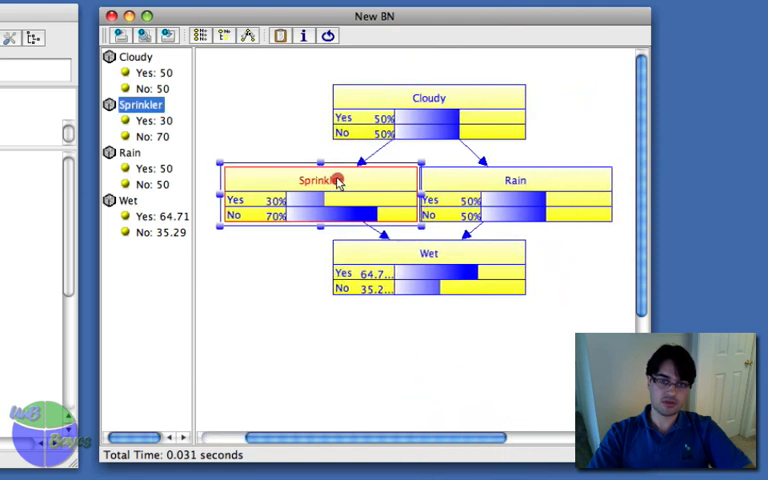
{"action": "left_click", "coordinate": [516, 180]}
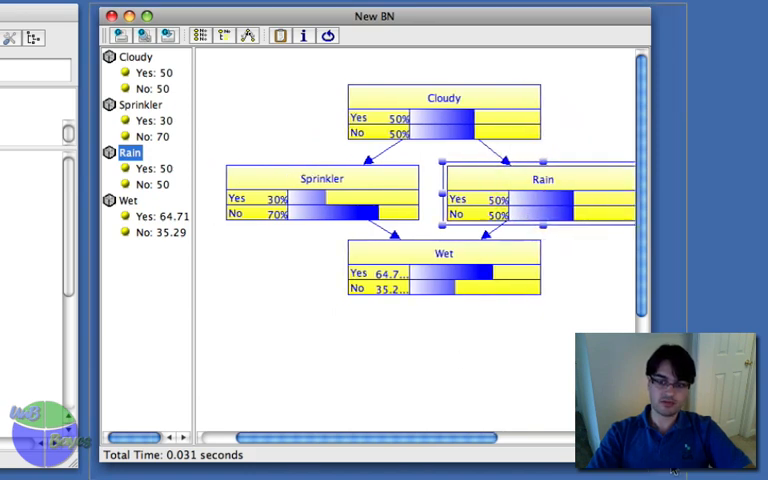
{"action": "left_click", "coordinate": [322, 178]}
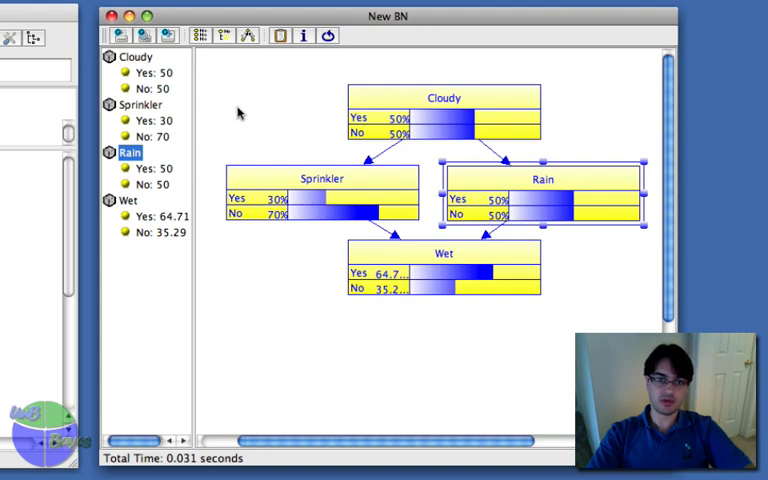
{"action": "mouse_move", "coordinate": [270, 108]}
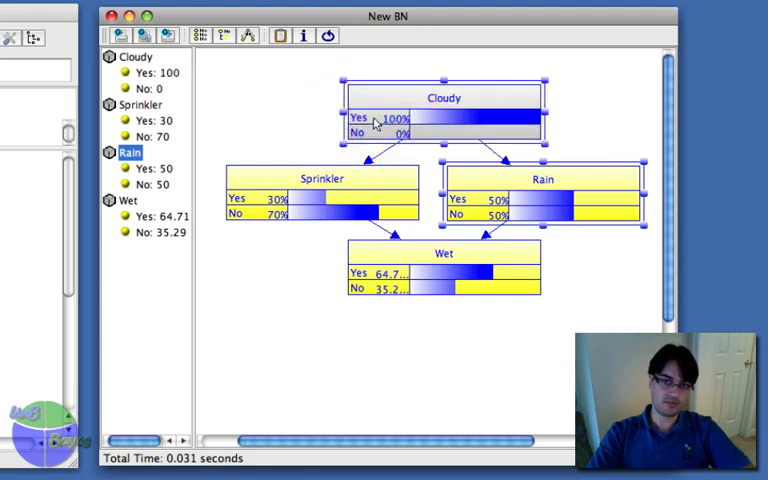
- Enter evidence Cloudy = Yes, Sprinkler = No and Rain = Yes at 100%
{"action": "left_click", "coordinate": [444, 96]}
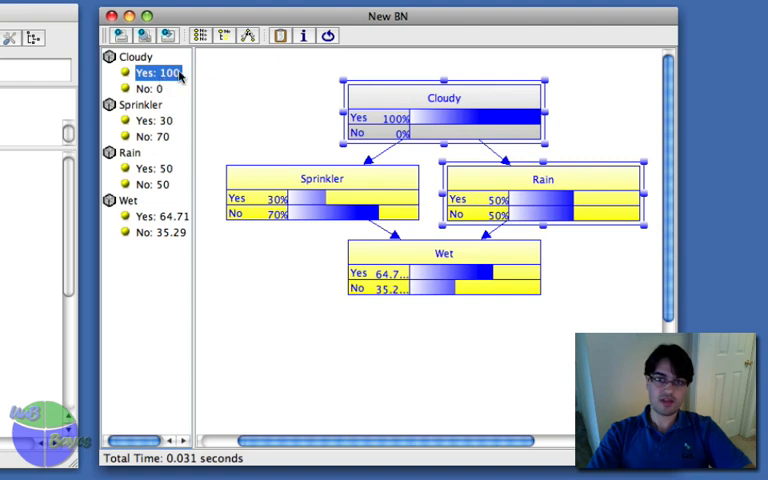
{"action": "mouse_move", "coordinate": [248, 36]}
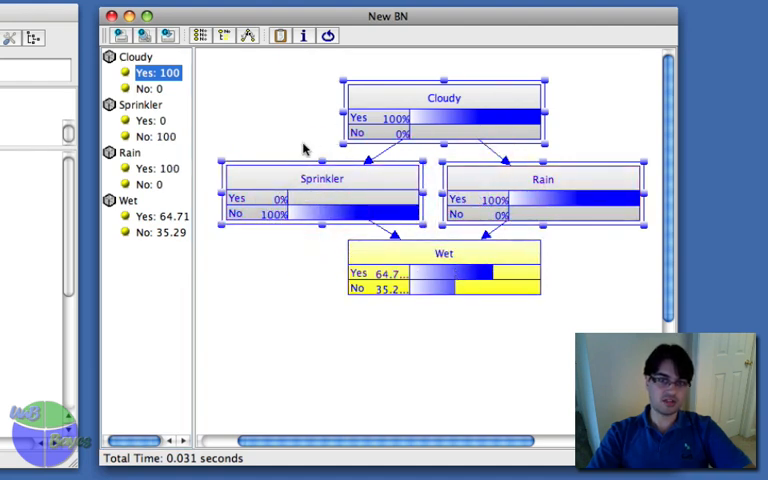
{"action": "left_click", "coordinate": [322, 190]}
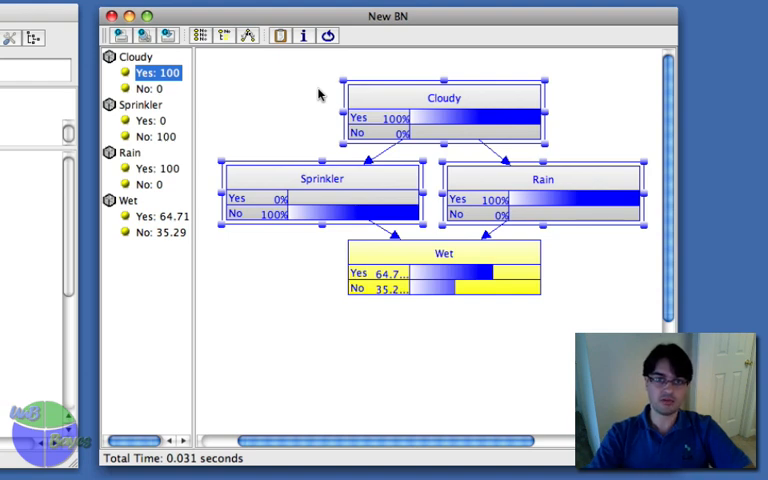
{"action": "left_click", "coordinate": [444, 252]}
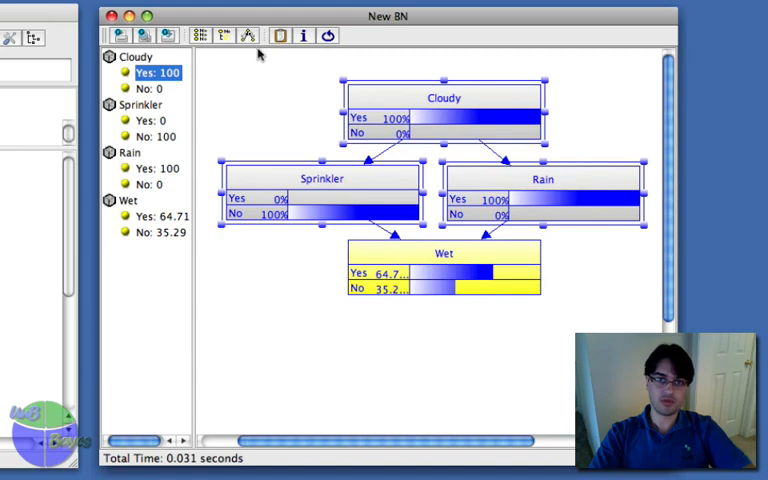
{"action": "mouse_move", "coordinate": [328, 36]}
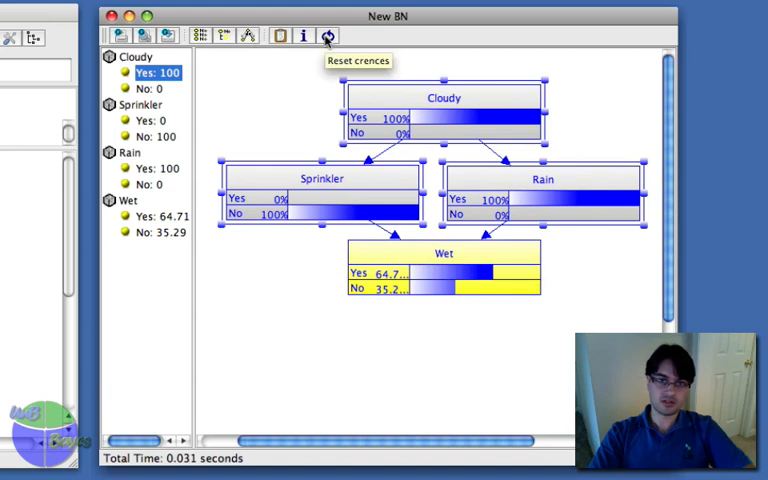
- Reset the beliefs keeping Cloudy = Yes, then enter Rain = Yes as evidence
{"action": "left_click", "coordinate": [328, 36]}
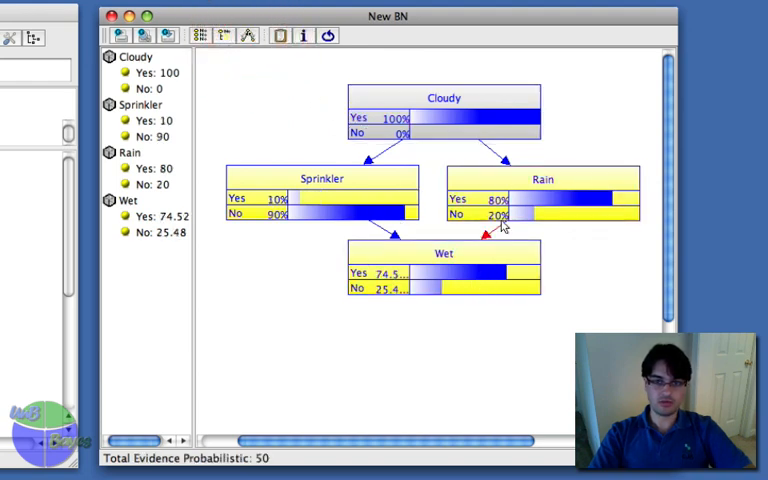
{"action": "left_click", "coordinate": [444, 252]}
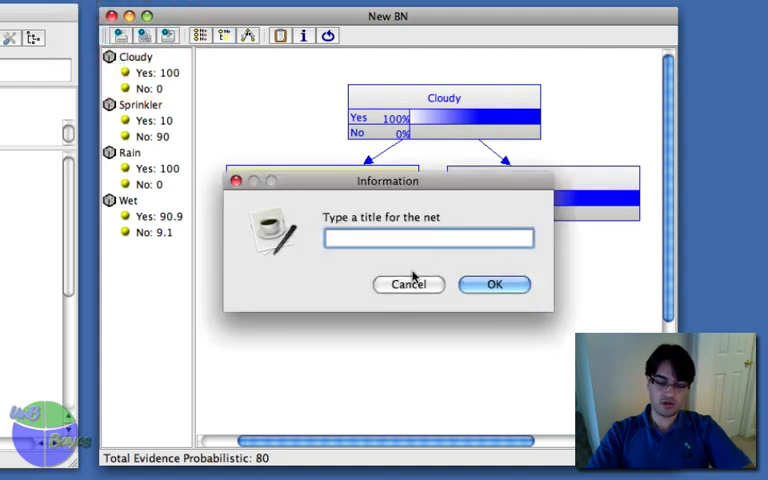
- Cancel the net-title prompt, then view and close the junction-tree compilation log
{"action": "left_click", "coordinate": [492, 284]}
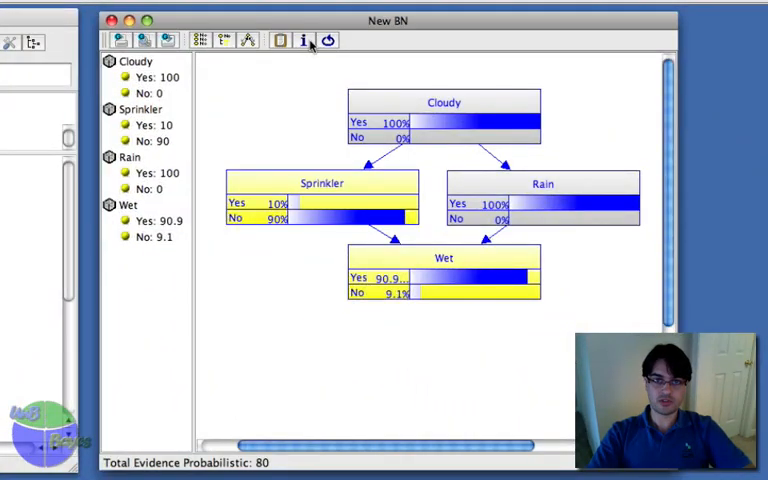
{"action": "left_click", "coordinate": [304, 40]}
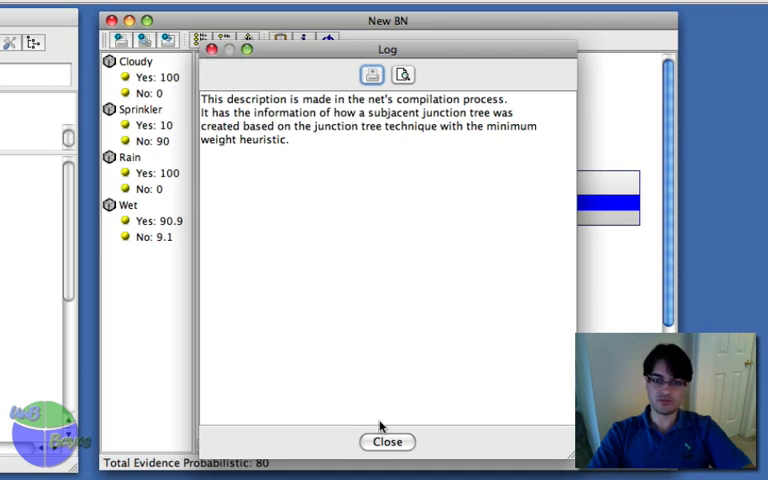
{"action": "mouse_move", "coordinate": [396, 452]}
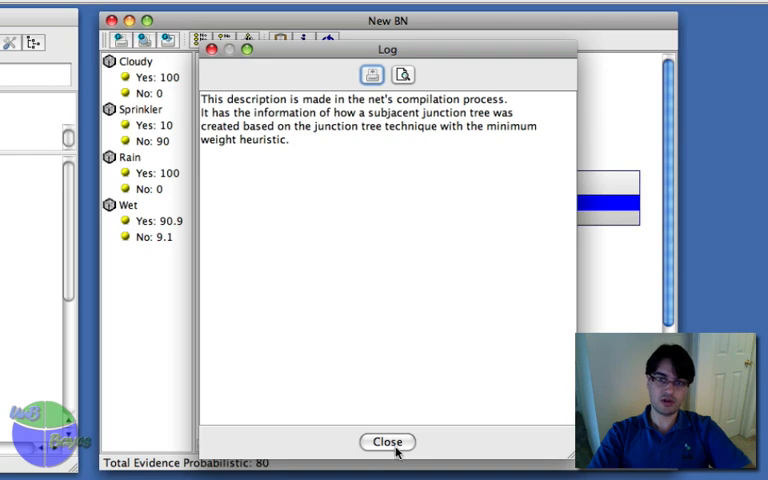
{"action": "left_click", "coordinate": [386, 440]}
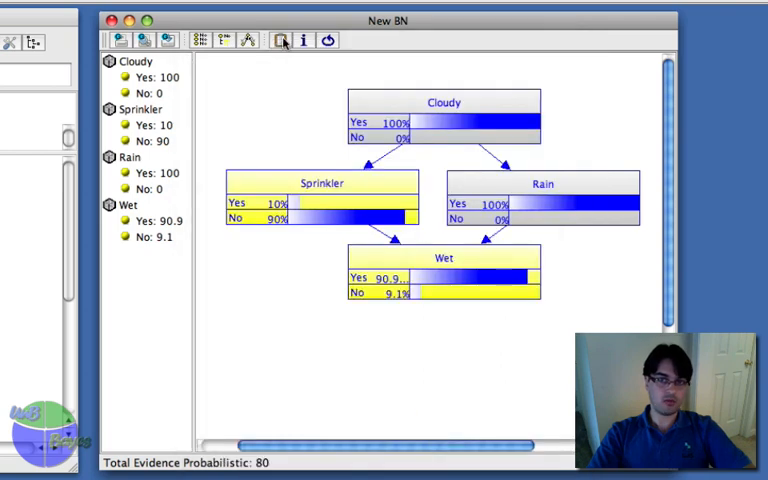
{"action": "mouse_move", "coordinate": [288, 42]}
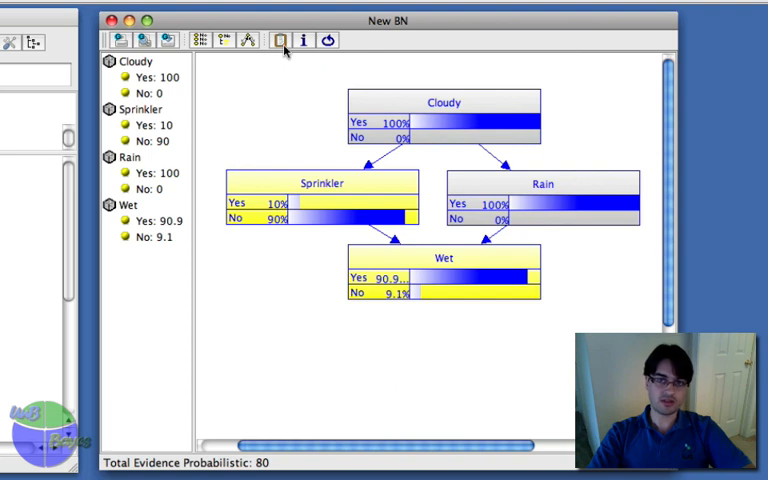
- Return the New BN window to edit mode showing the node graph and Wet's table
{"action": "left_click", "coordinate": [272, 44]}
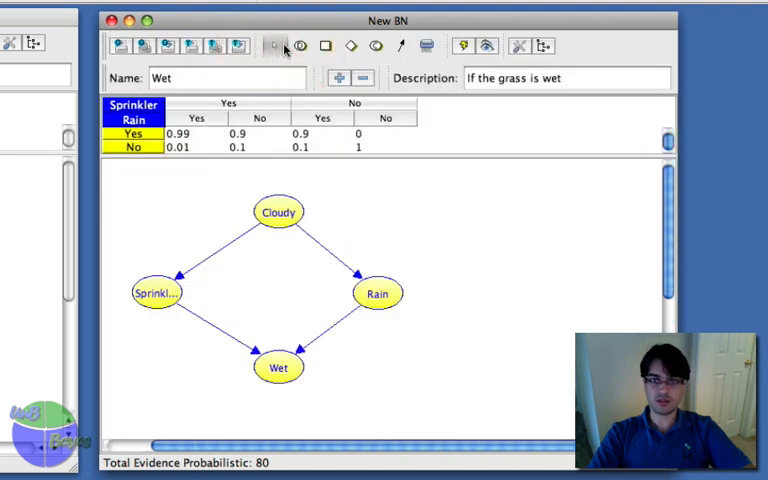